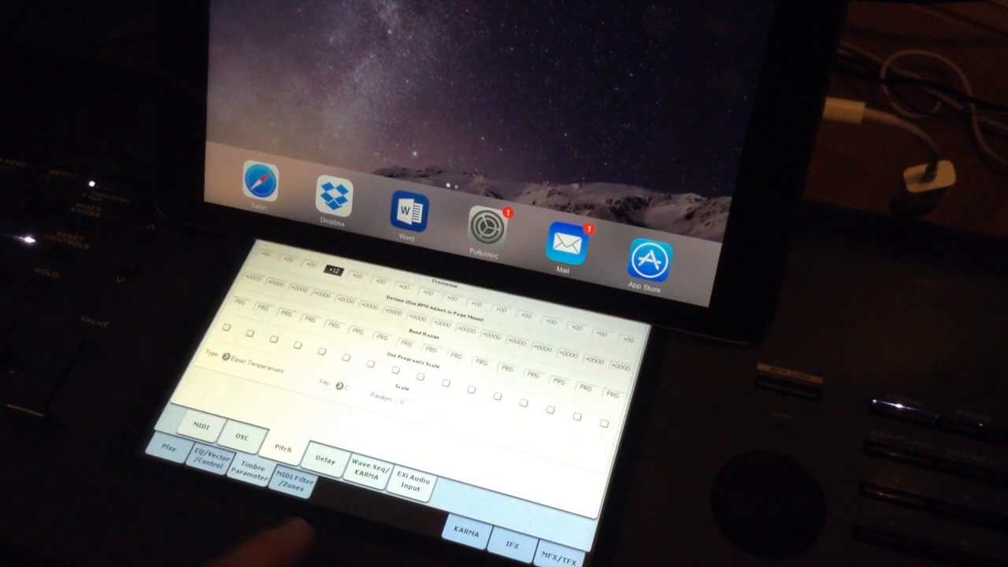
- Launch SunVox from the Live apps folder, opening an empty project with only Output
{"action": "left_click", "coordinate": [200, 429]}
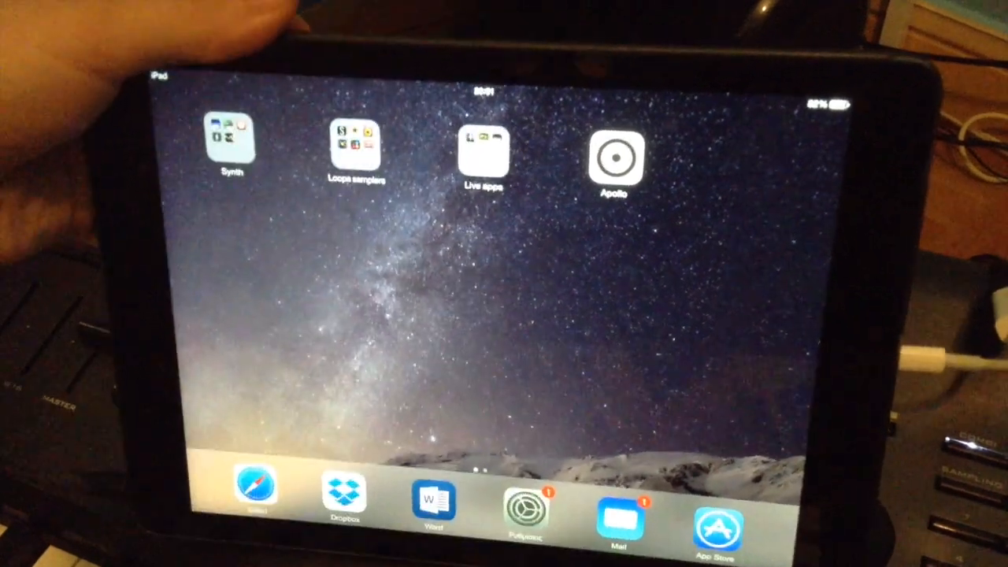
{"action": "left_click", "coordinate": [483, 150]}
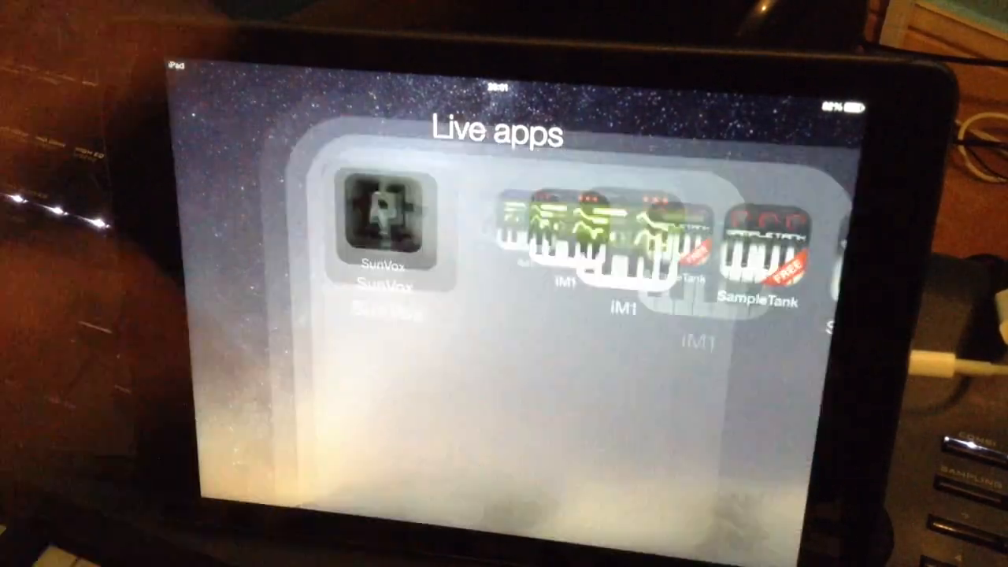
{"action": "left_click", "coordinate": [381, 228]}
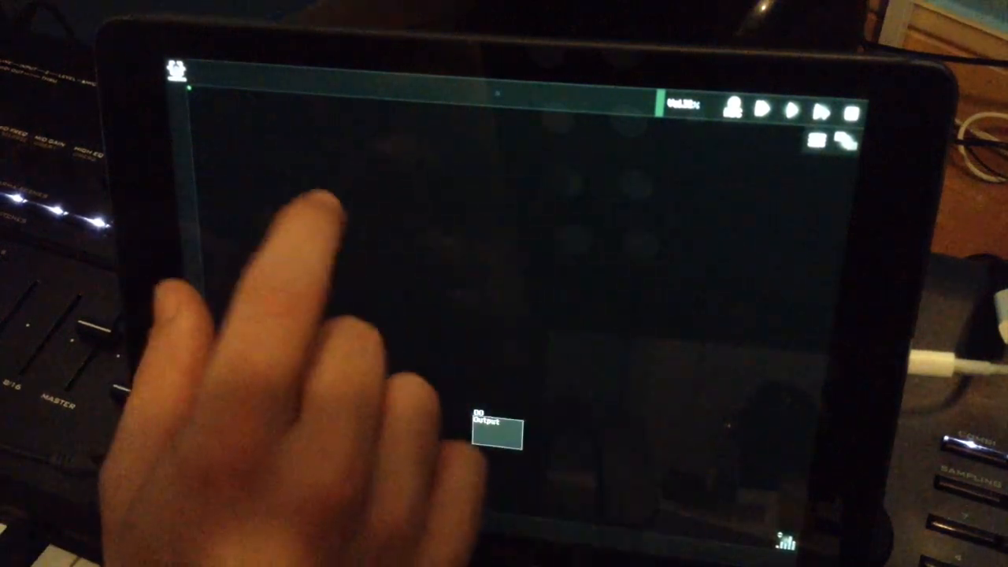
- Add MultiSynth modules 01 through 0F, filling three rows of five
{"action": "left_click", "coordinate": [494, 431]}
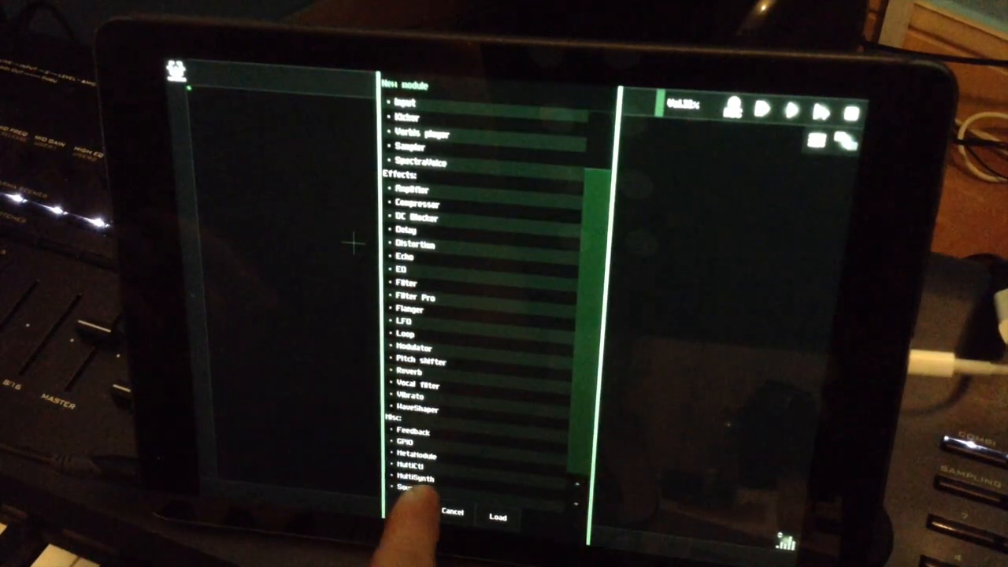
{"action": "left_click", "coordinate": [498, 517]}
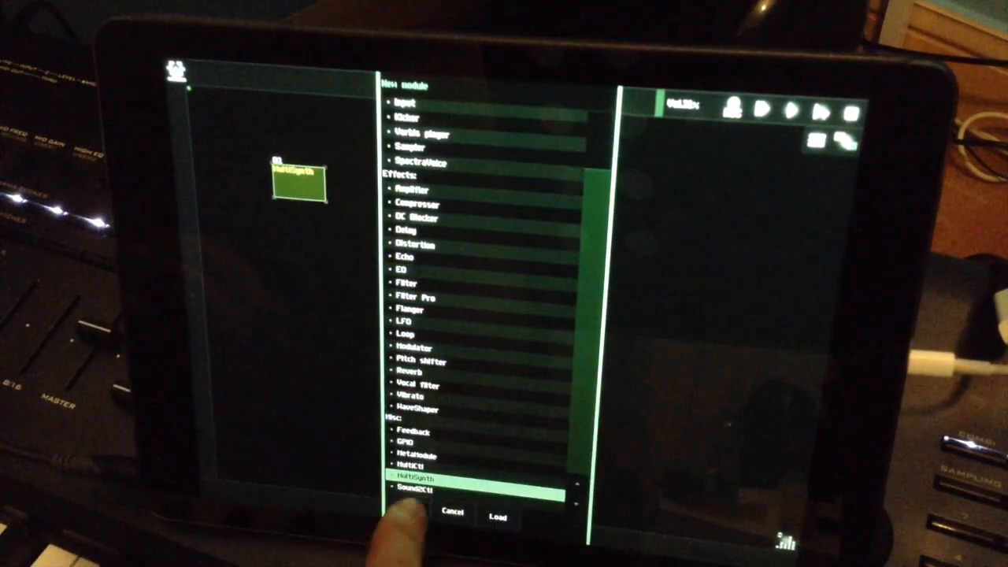
{"action": "left_click", "coordinate": [497, 516]}
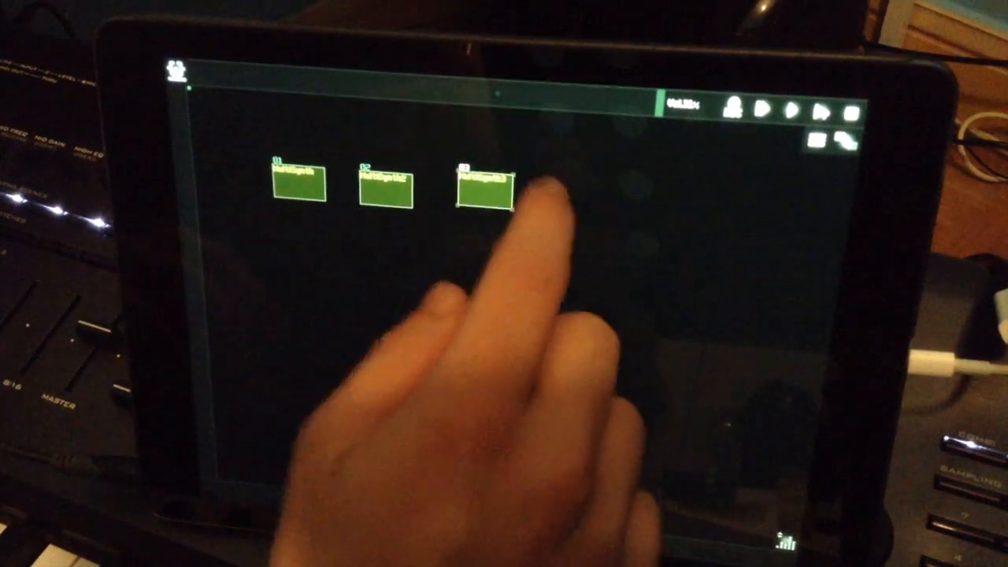
{"action": "left_click", "coordinate": [482, 189]}
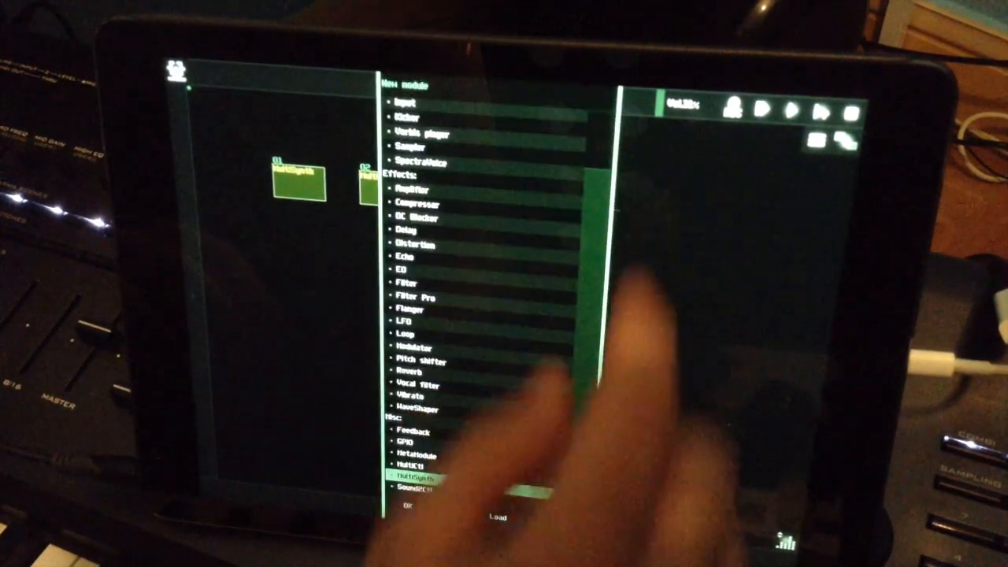
{"action": "left_click", "coordinate": [409, 481]}
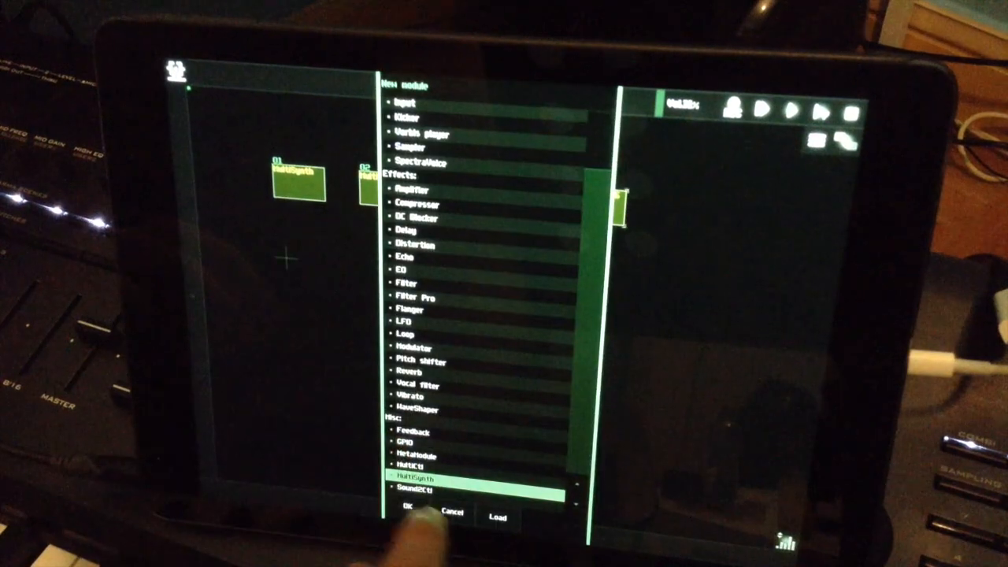
{"action": "left_click", "coordinate": [406, 517]}
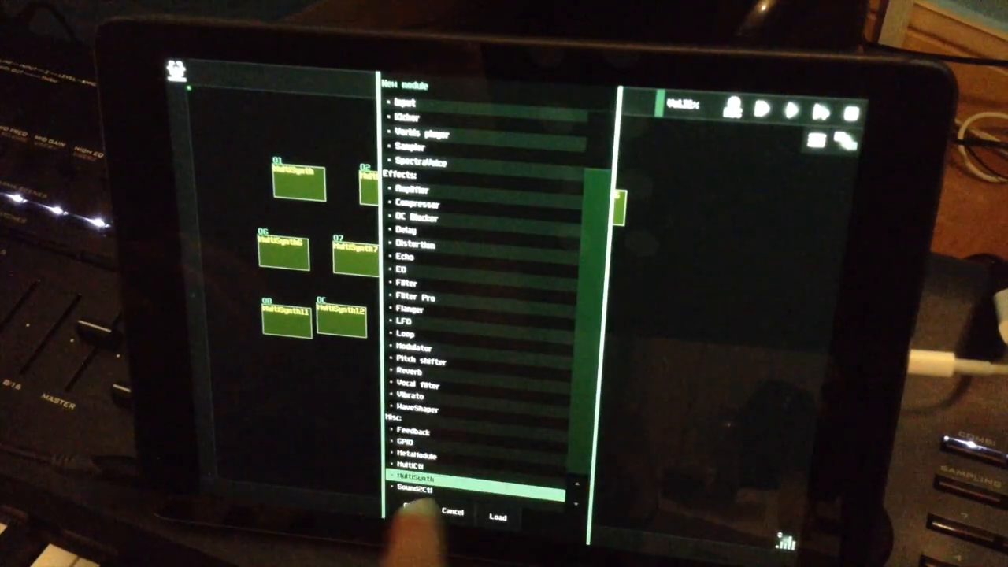
{"action": "left_click", "coordinate": [498, 517]}
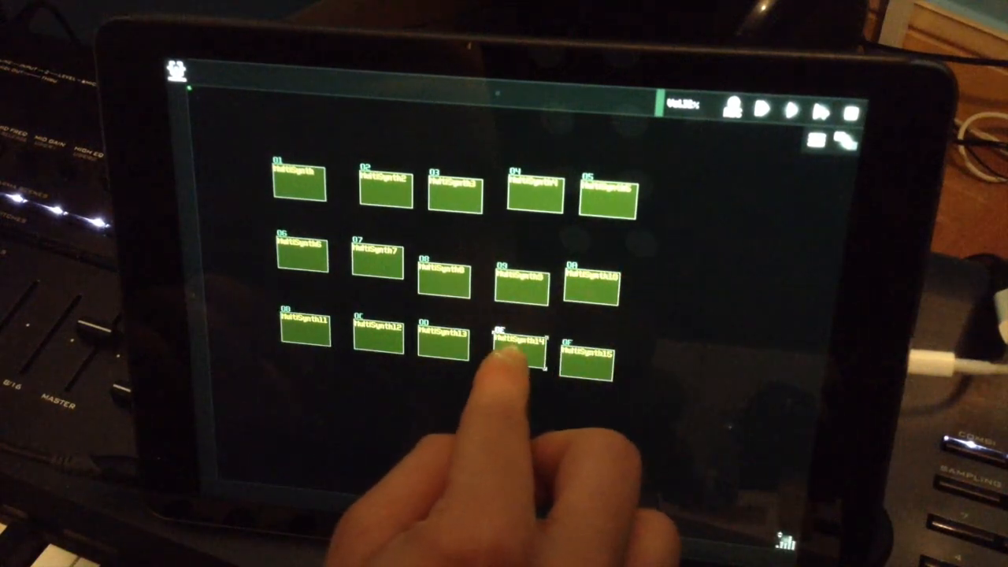
- Open Module properties for MultiSynth 01
{"action": "left_click", "coordinate": [520, 347]}
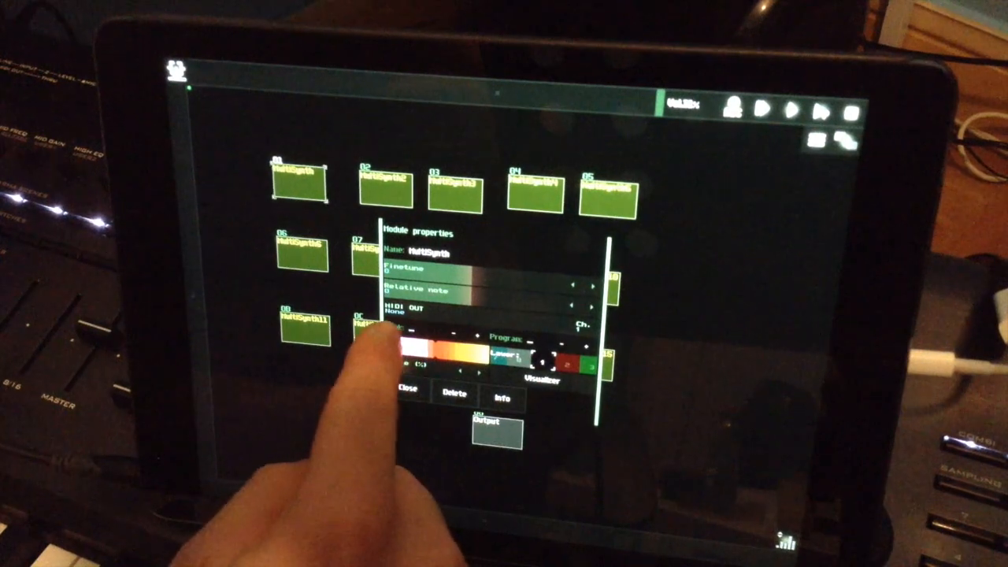
- Route each MultiSynth's MIDI out to the Kronos on its own channel, up to channel 16
{"action": "left_click", "coordinate": [417, 310]}
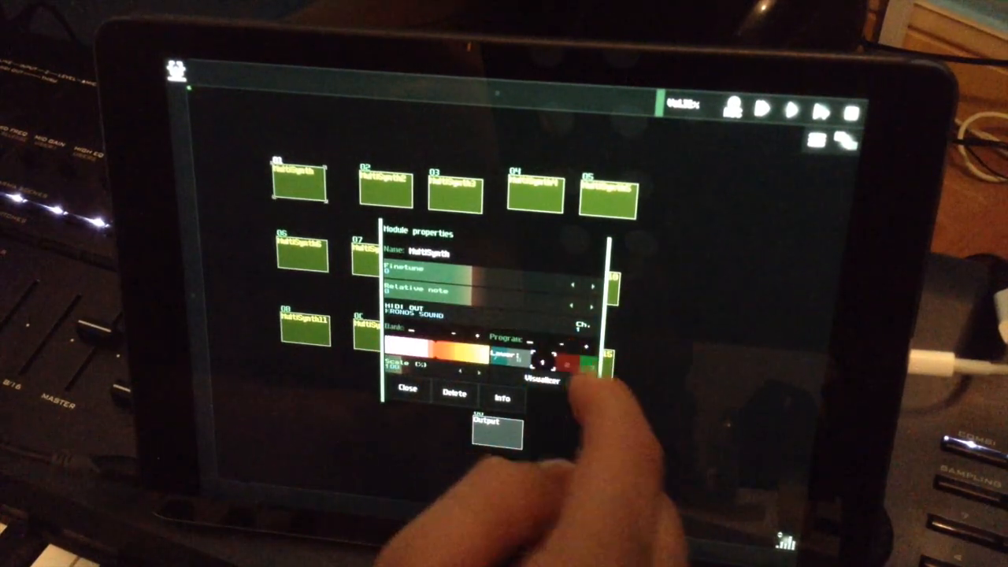
{"action": "left_click", "coordinate": [408, 389]}
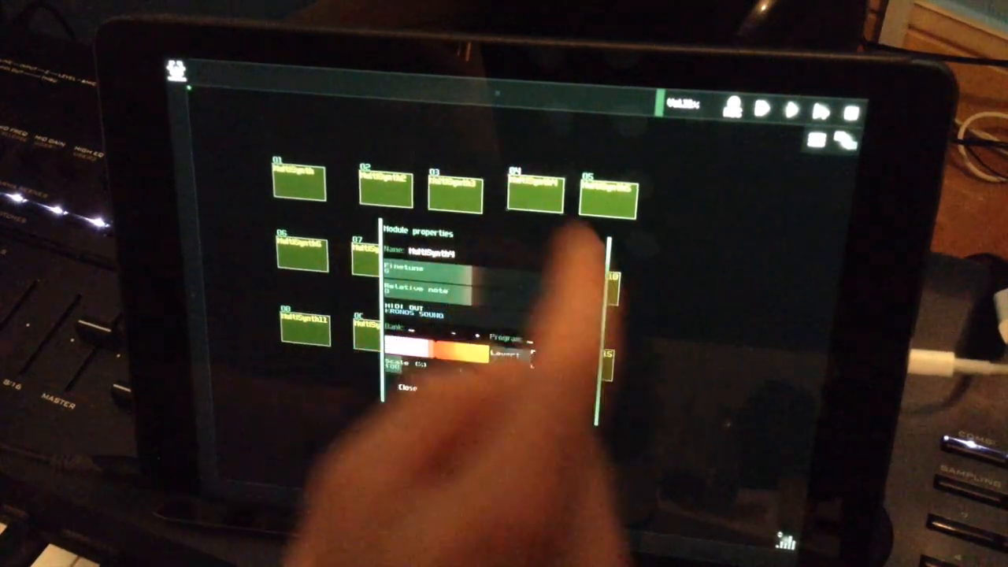
{"action": "left_click", "coordinate": [606, 189]}
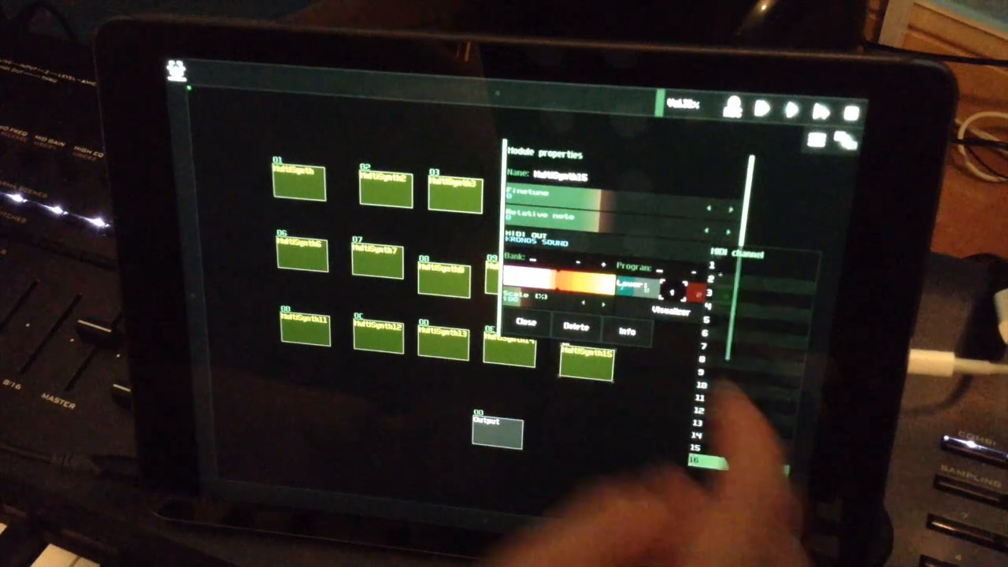
{"action": "left_click", "coordinate": [521, 327]}
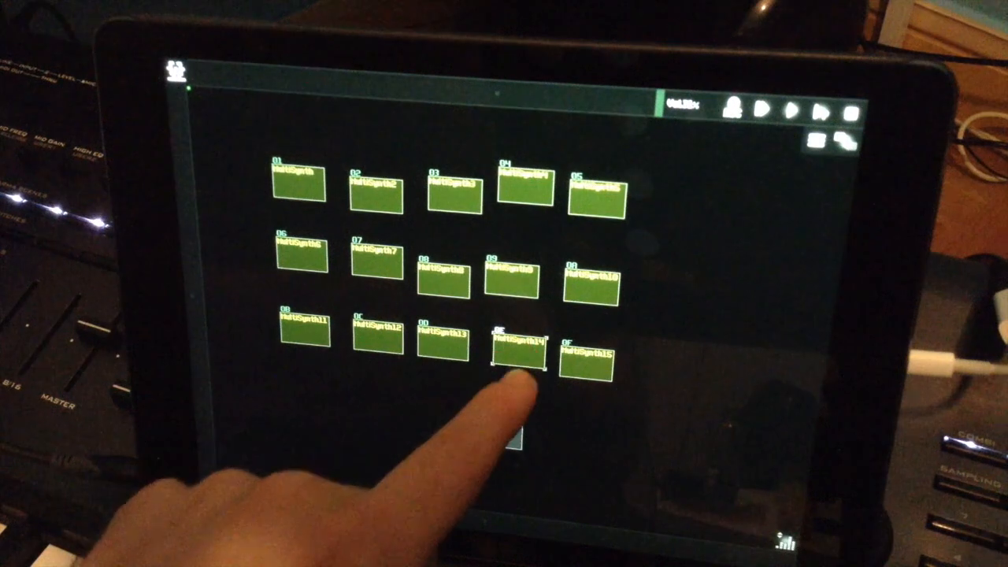
- Drag the MultiSynths, including 0E and 01, into an even three-row grid above Output
{"action": "left_click", "coordinate": [517, 358]}
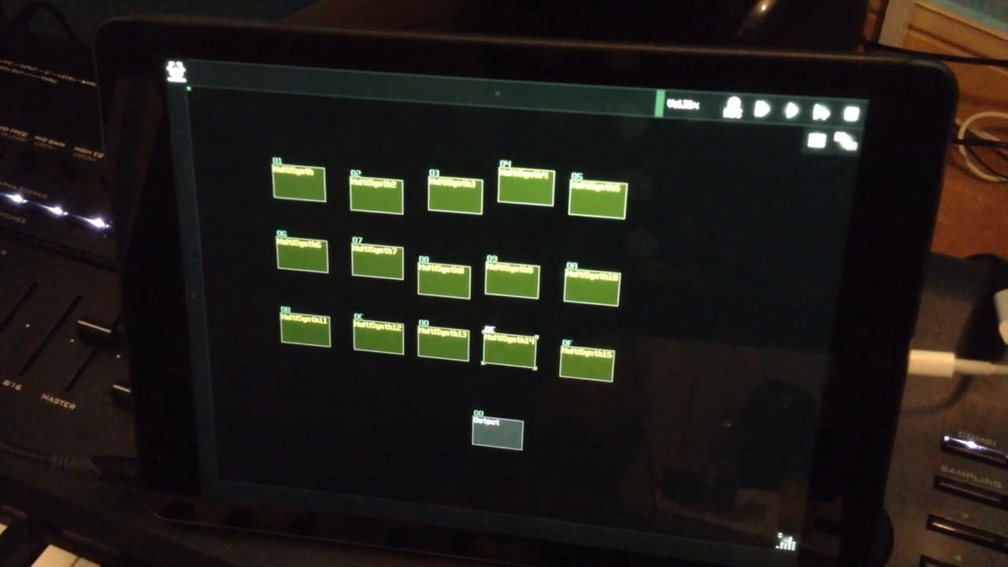
{"action": "left_click", "coordinate": [590, 358]}
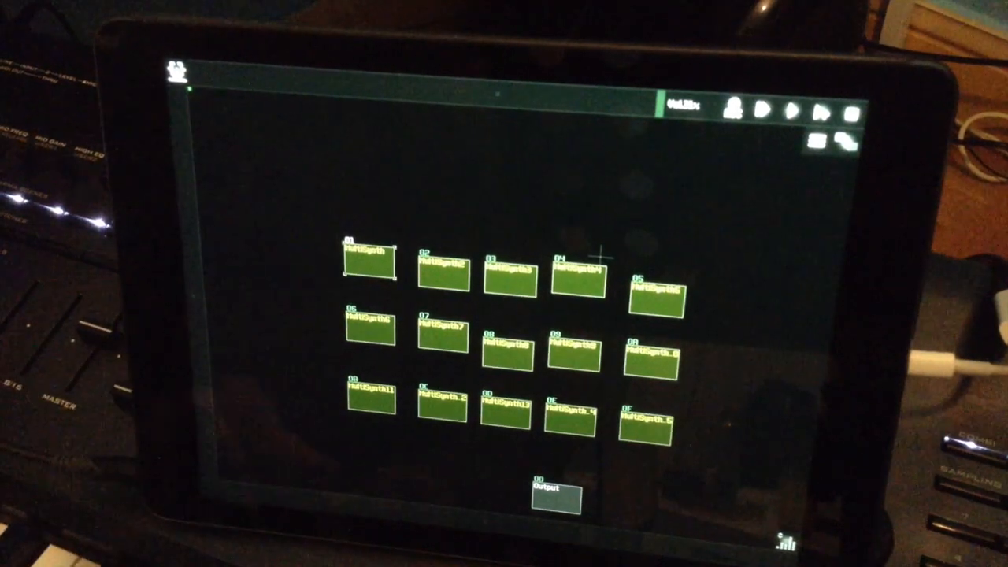
{"action": "left_click", "coordinate": [371, 331]}
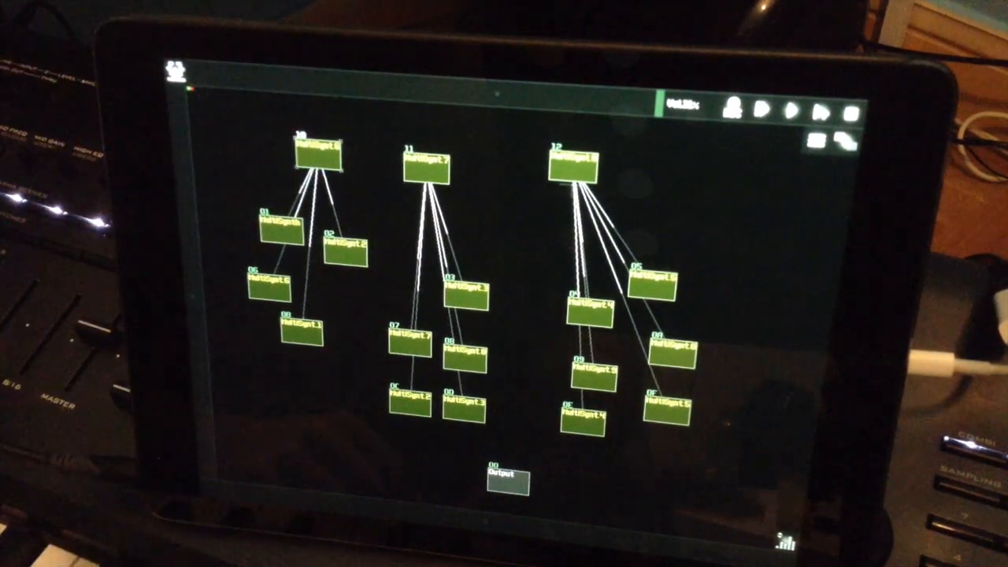
- Create three top MultiSynths and connect each to its group of channel MultiSynths
{"action": "left_click", "coordinate": [426, 170]}
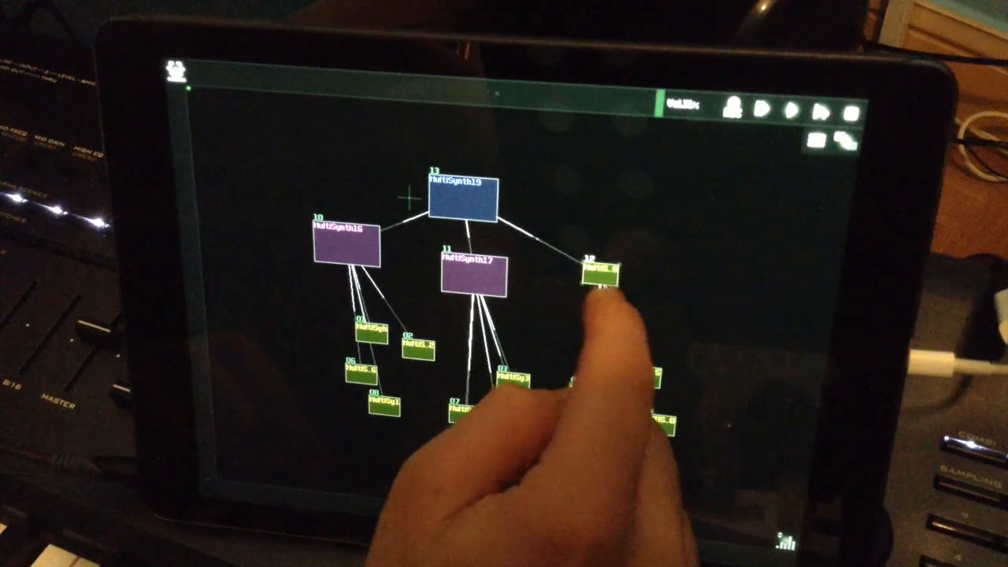
- Enlarge parent MultiSynth 12 and open its Module properties
{"action": "left_click", "coordinate": [603, 279]}
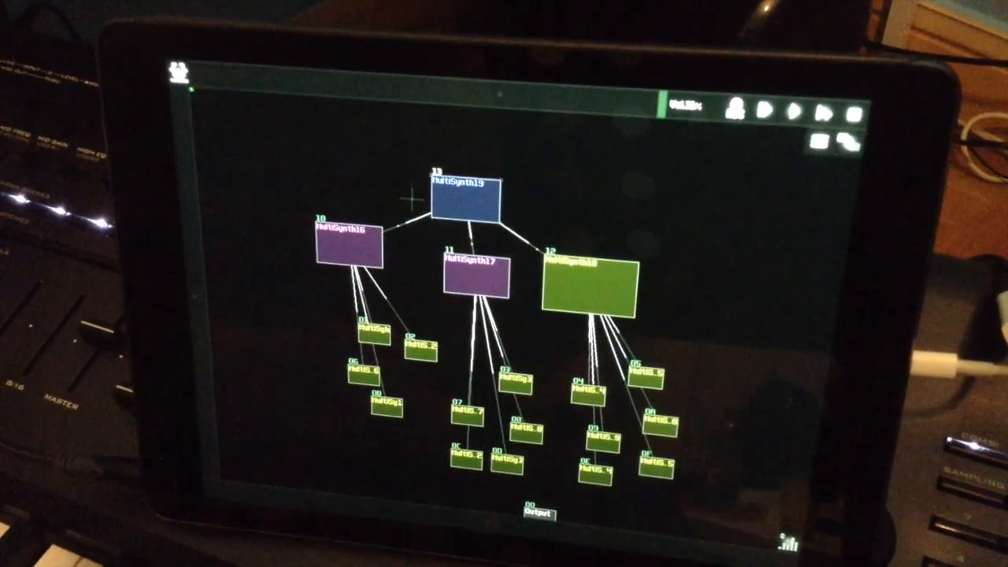
{"action": "left_click", "coordinate": [466, 410]}
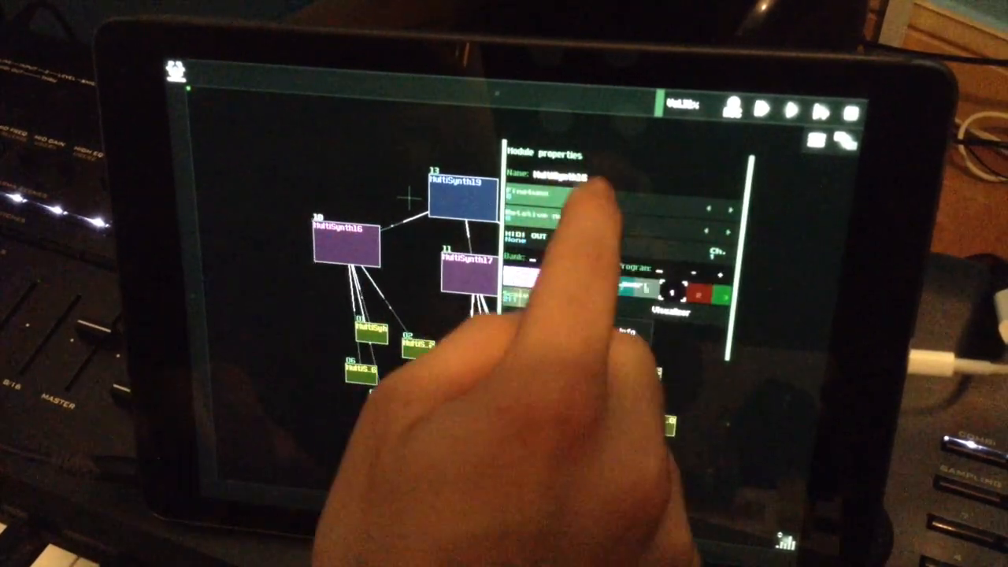
- Enter 'piano.pads' as the third group parent's module name
{"action": "left_click", "coordinate": [559, 174]}
{"action": "type", "text": "piano.pads"}
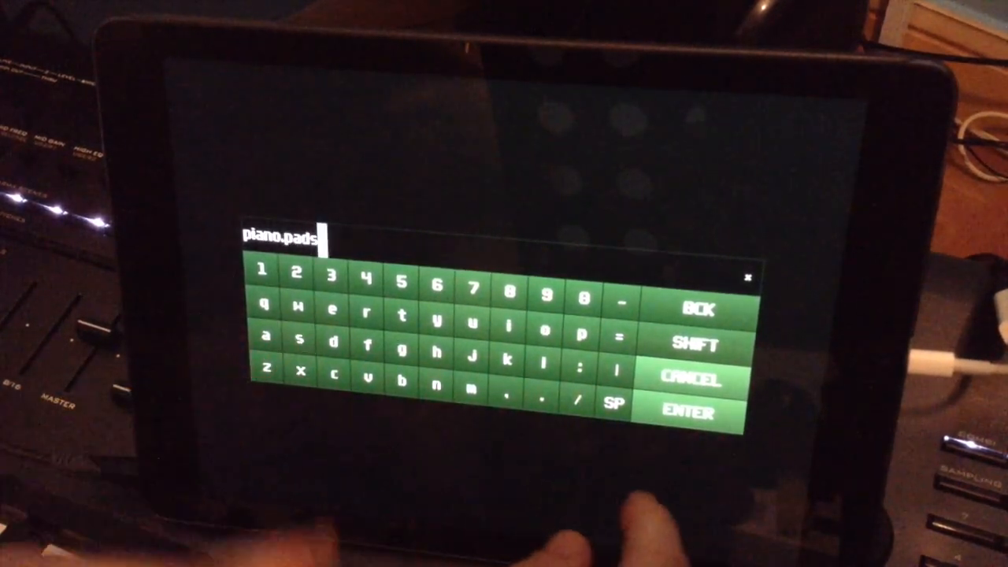
{"action": "left_click", "coordinate": [686, 412]}
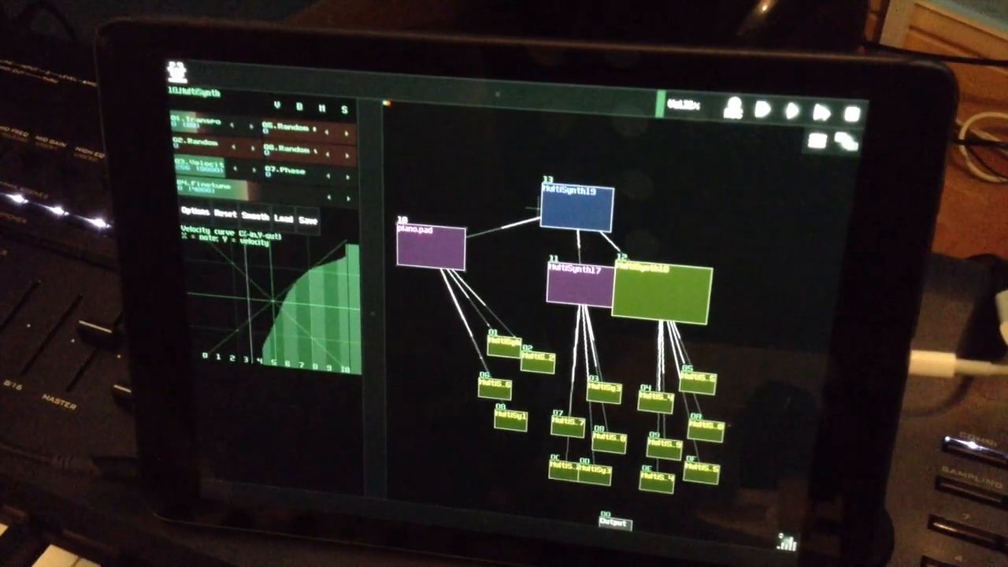
- Begin drawing a steeply rising, levelling velocity curve for piano.pad
{"action": "left_click", "coordinate": [244, 338]}
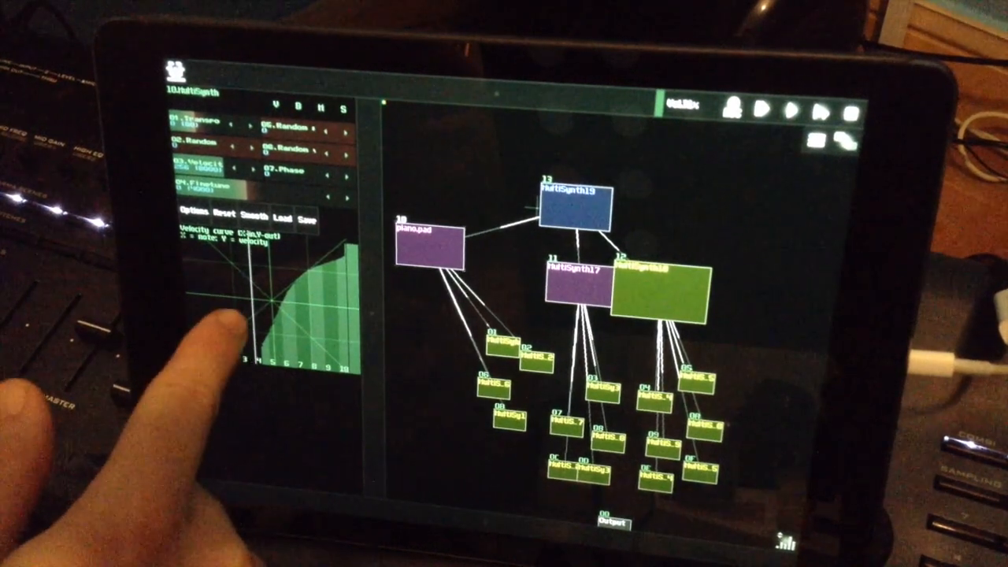